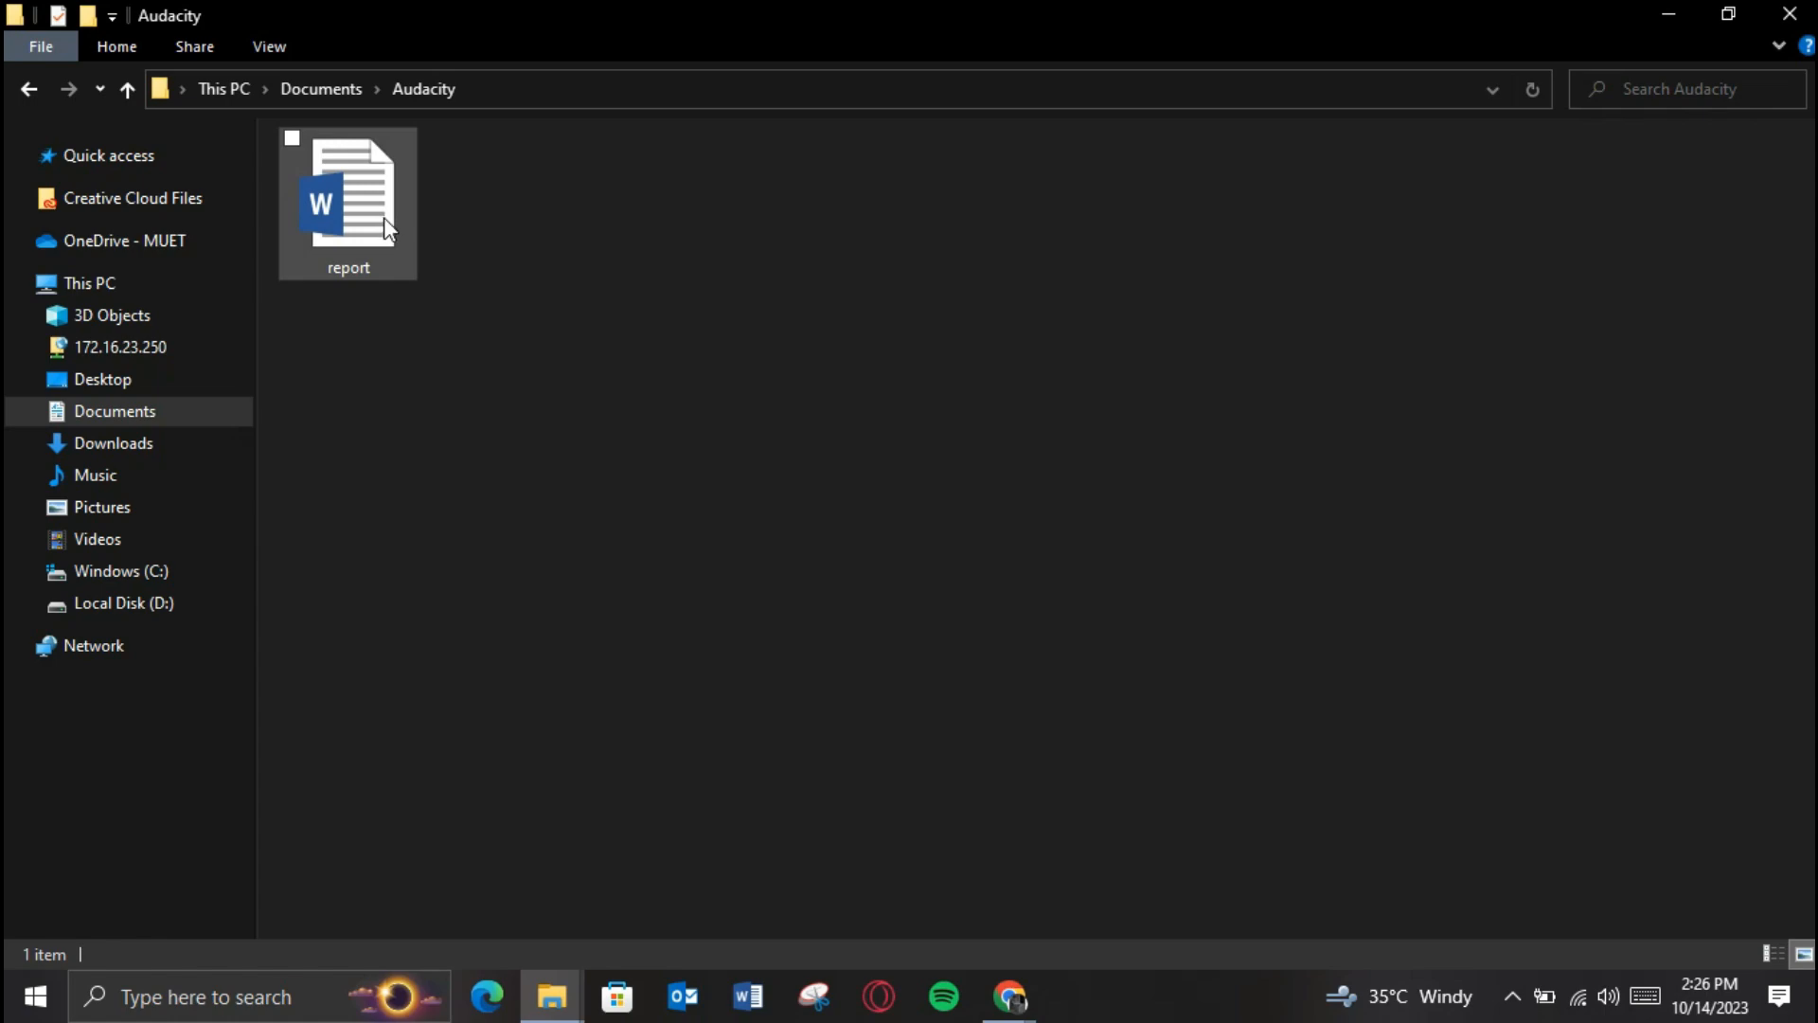
mouse_move(388, 239)
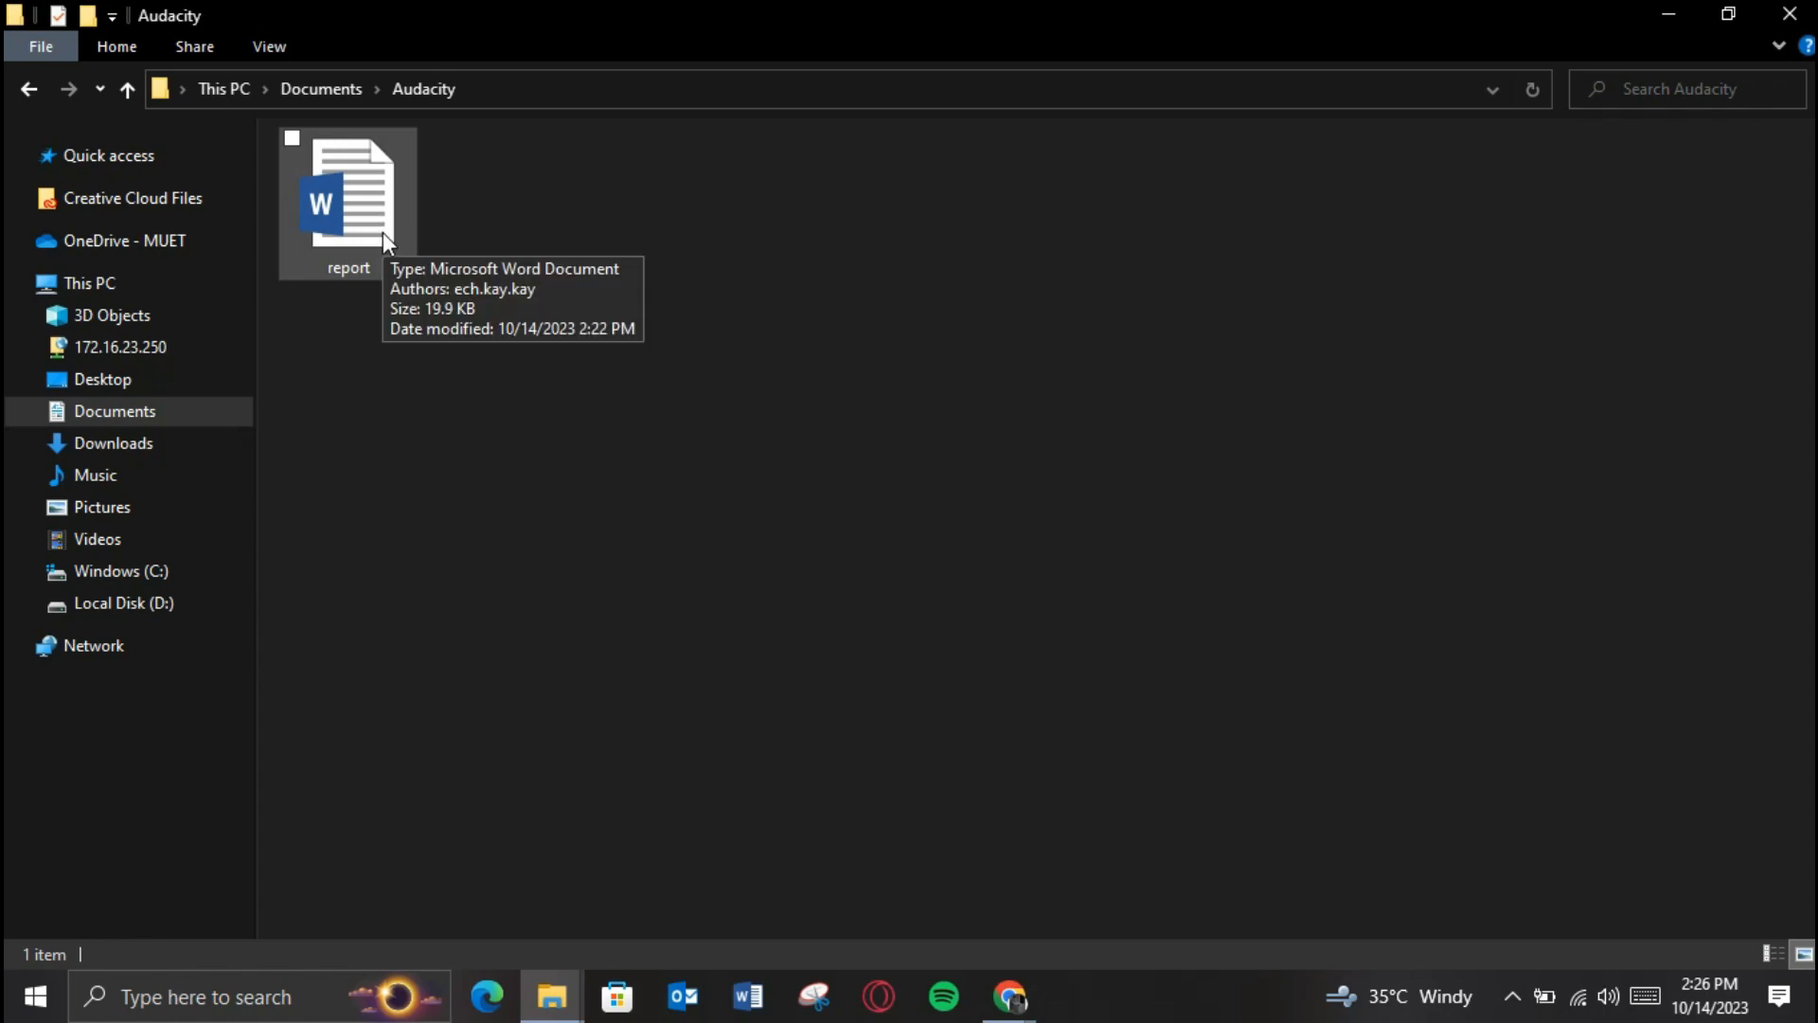
Open the report Word document from Documents > Audacity.
double_click(348, 191)
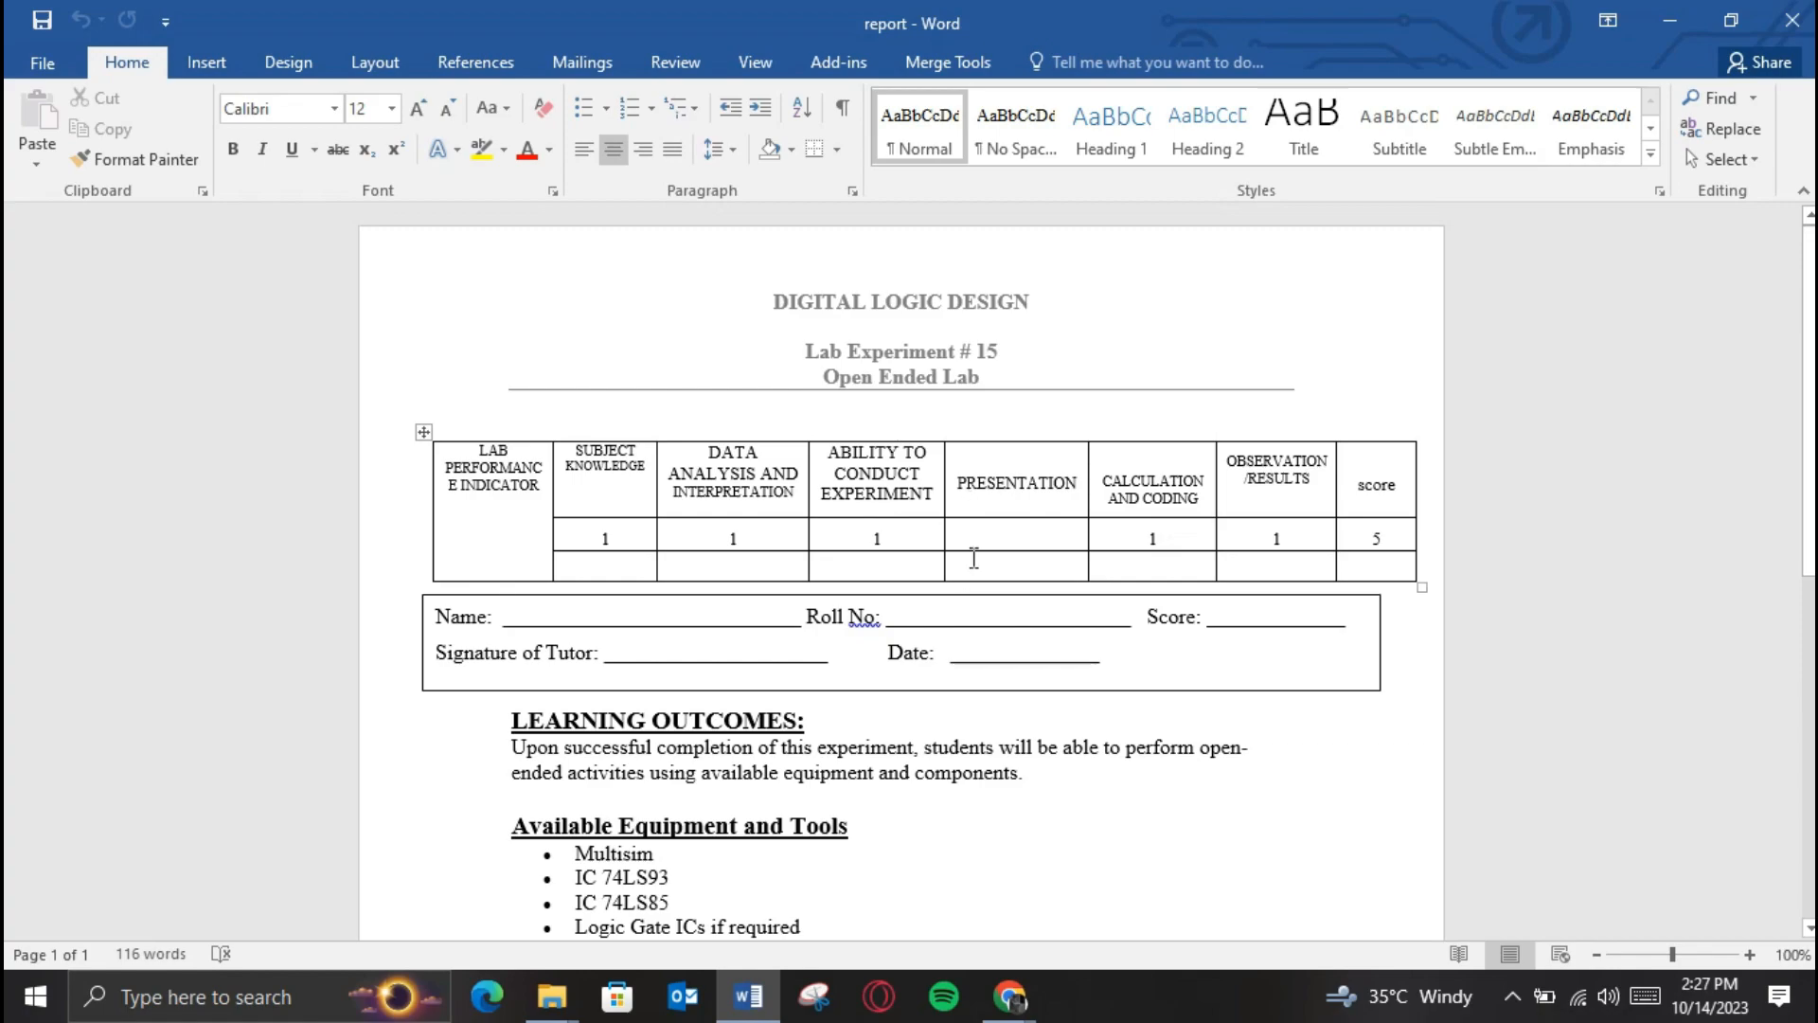
Save the report as a PDF in the Audacity folder and switch to DocuSign.
left_click(896, 430)
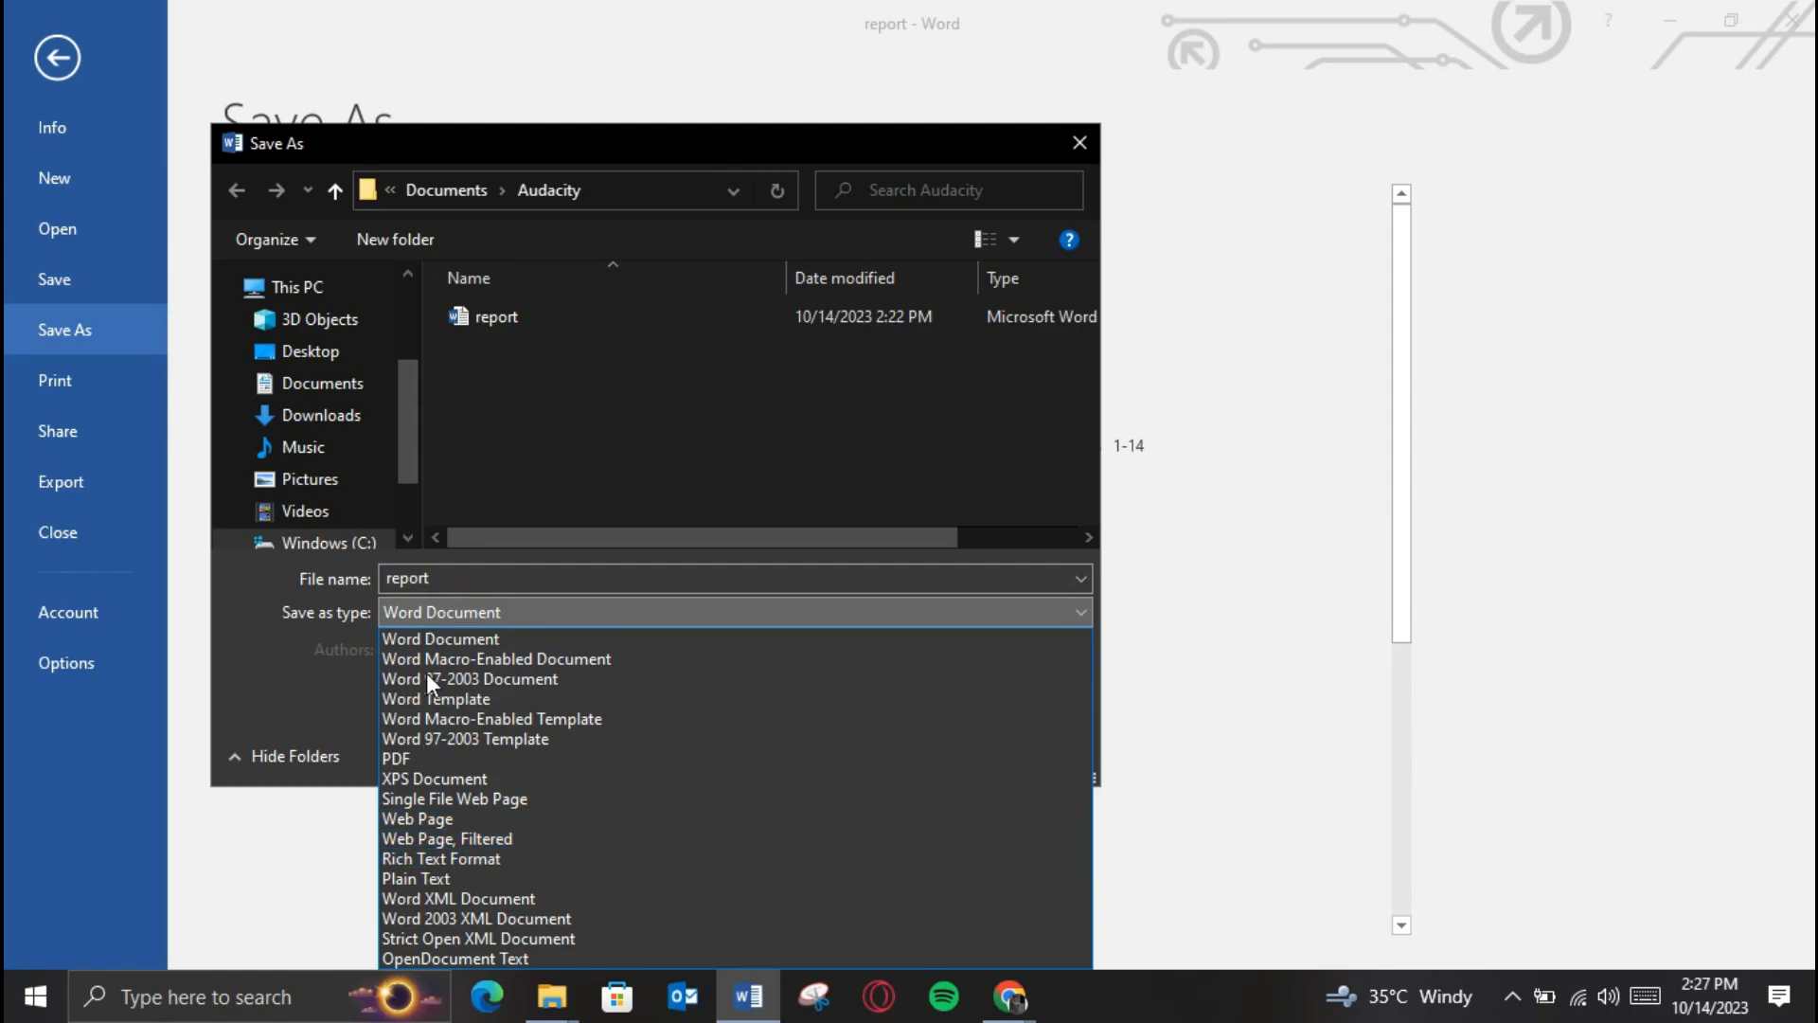
left_click(396, 757)
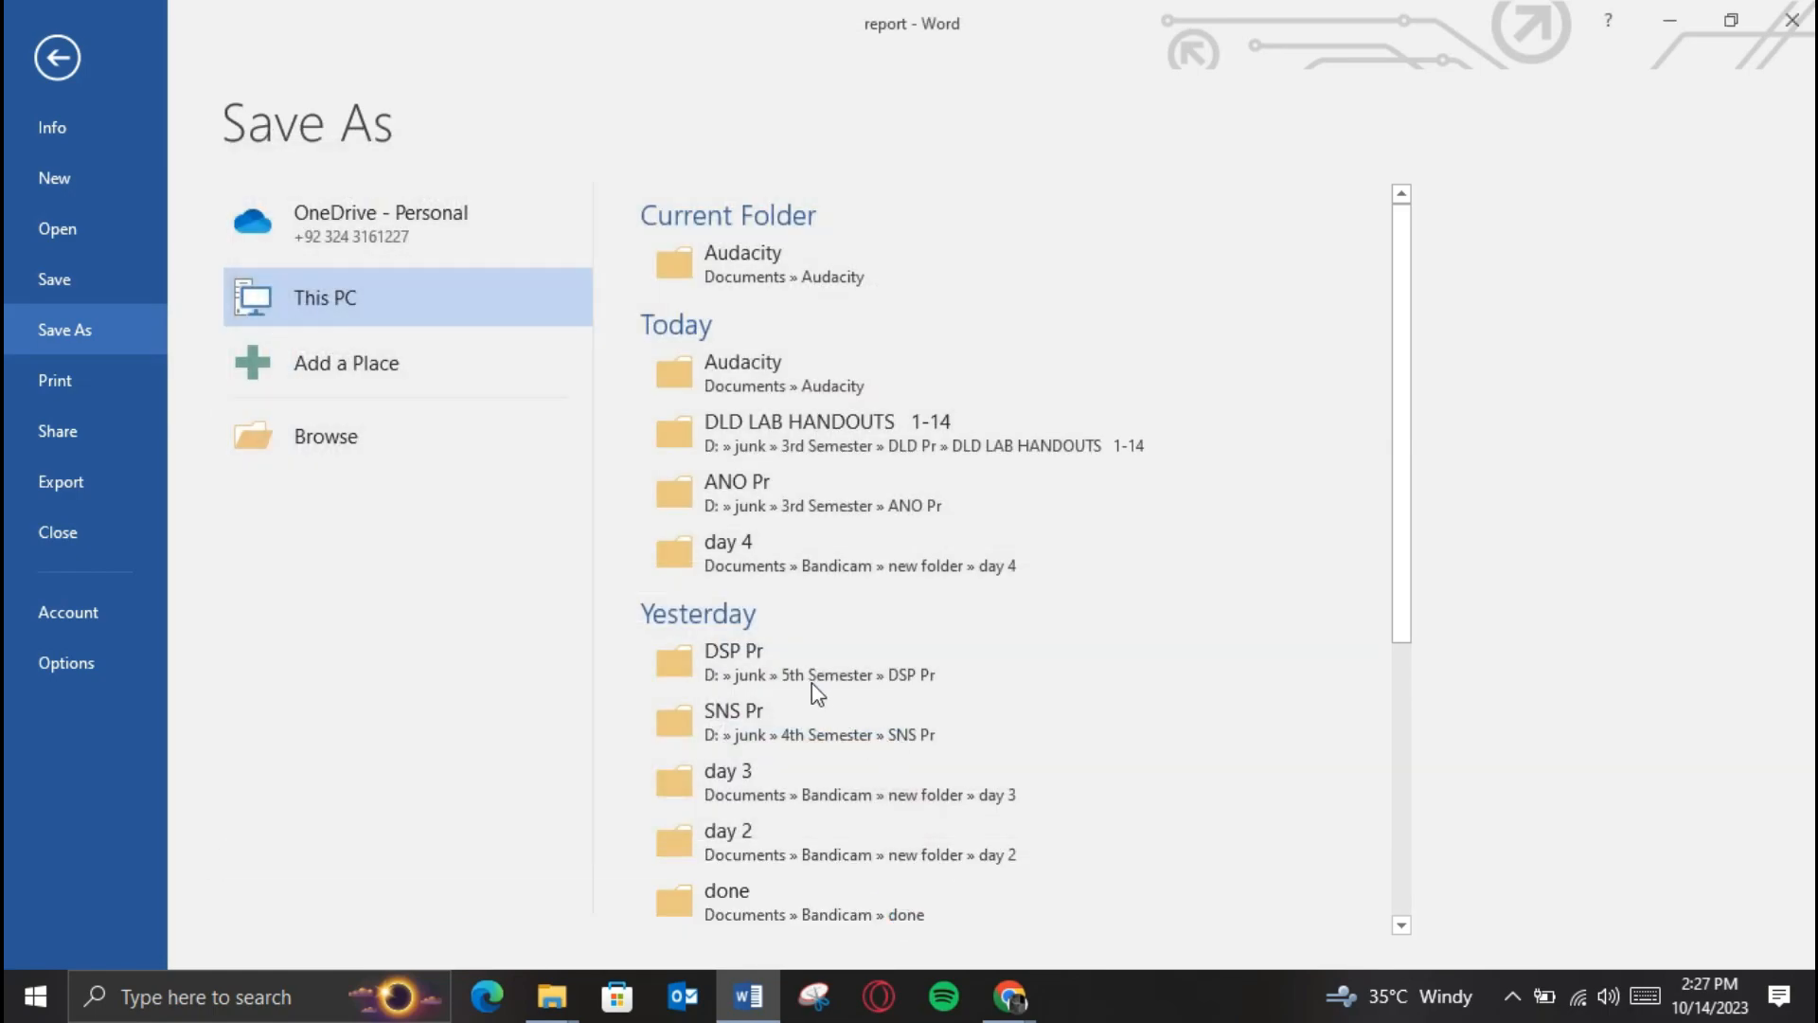
left_click(1008, 996)
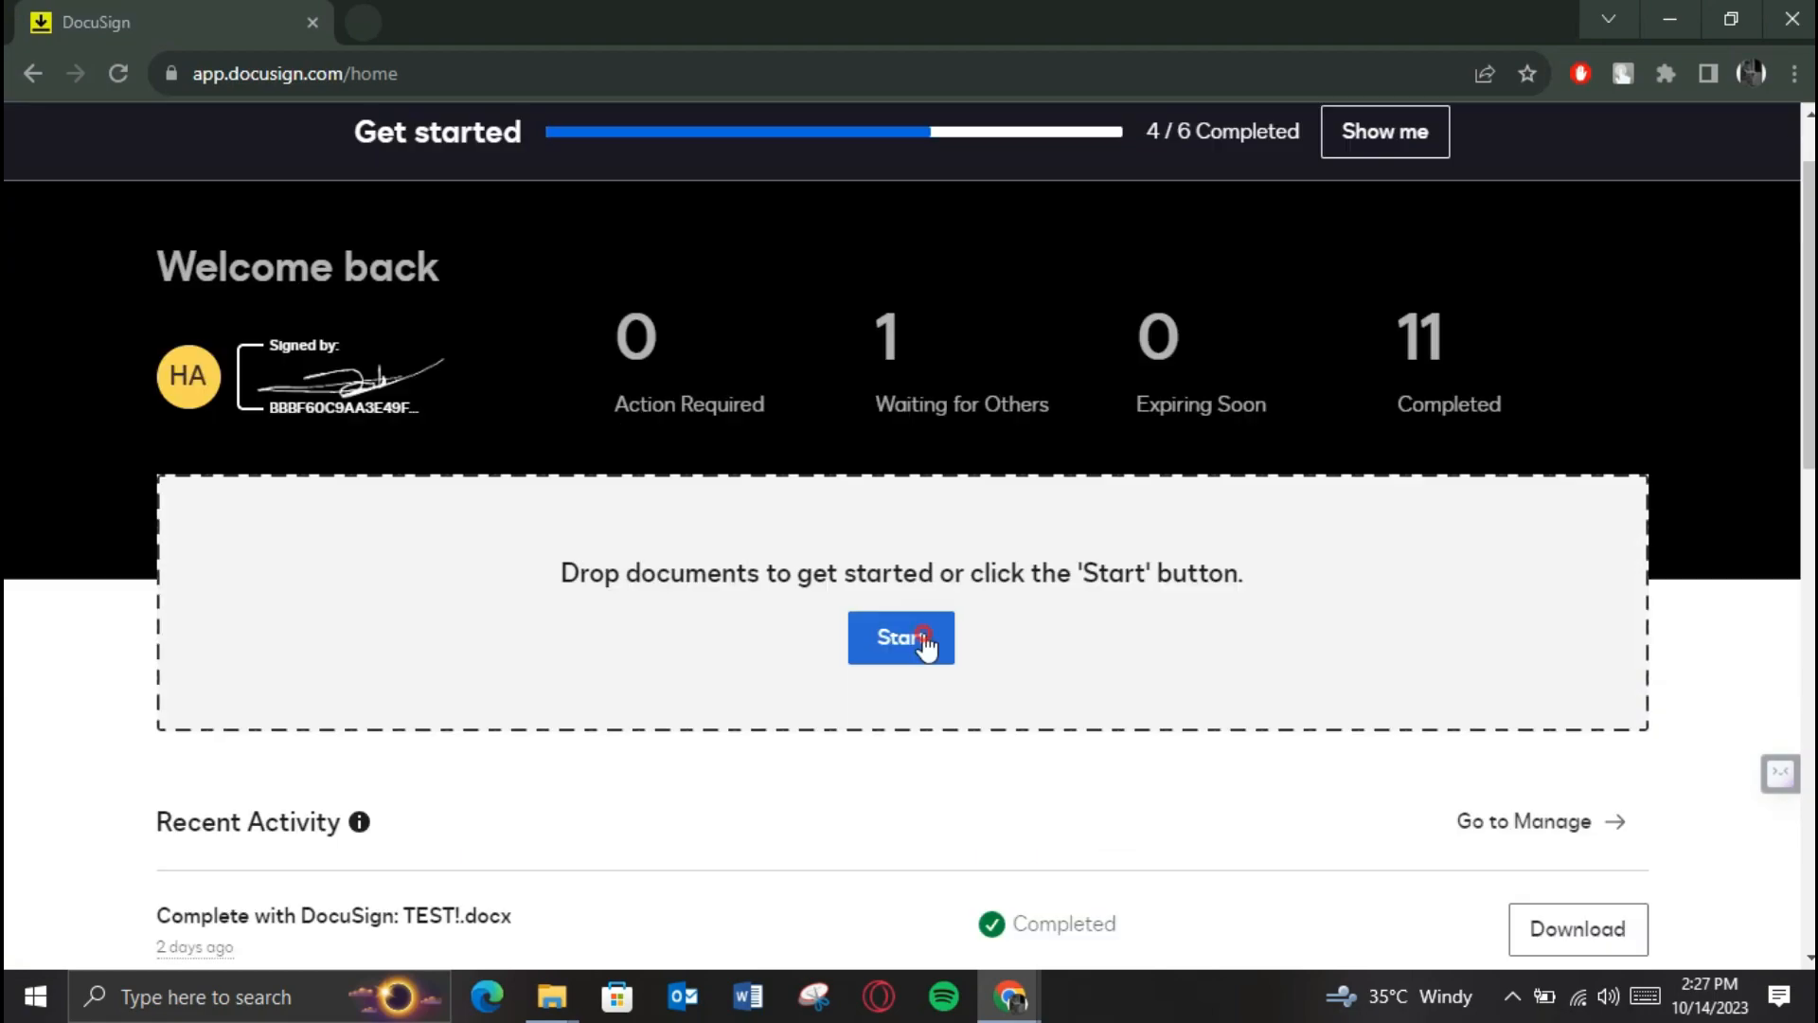
Start a new envelope and upload report.pdf into it.
left_click(902, 637)
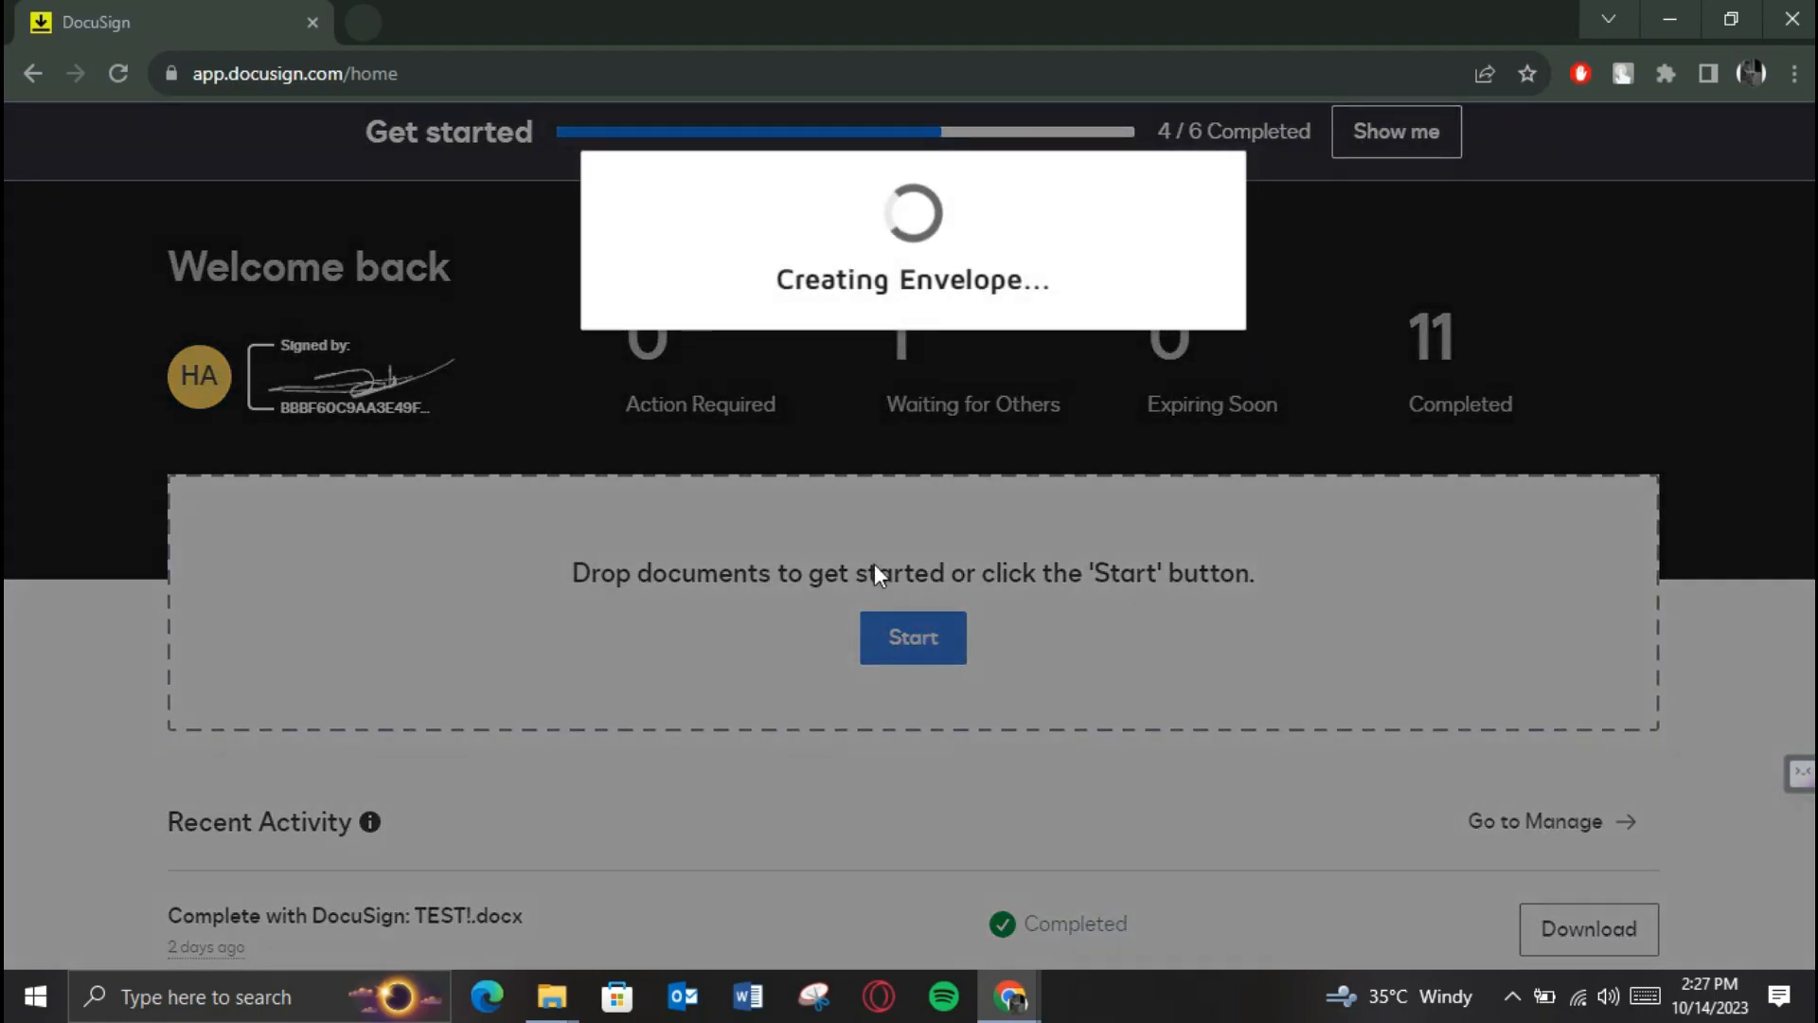
left_click(913, 636)
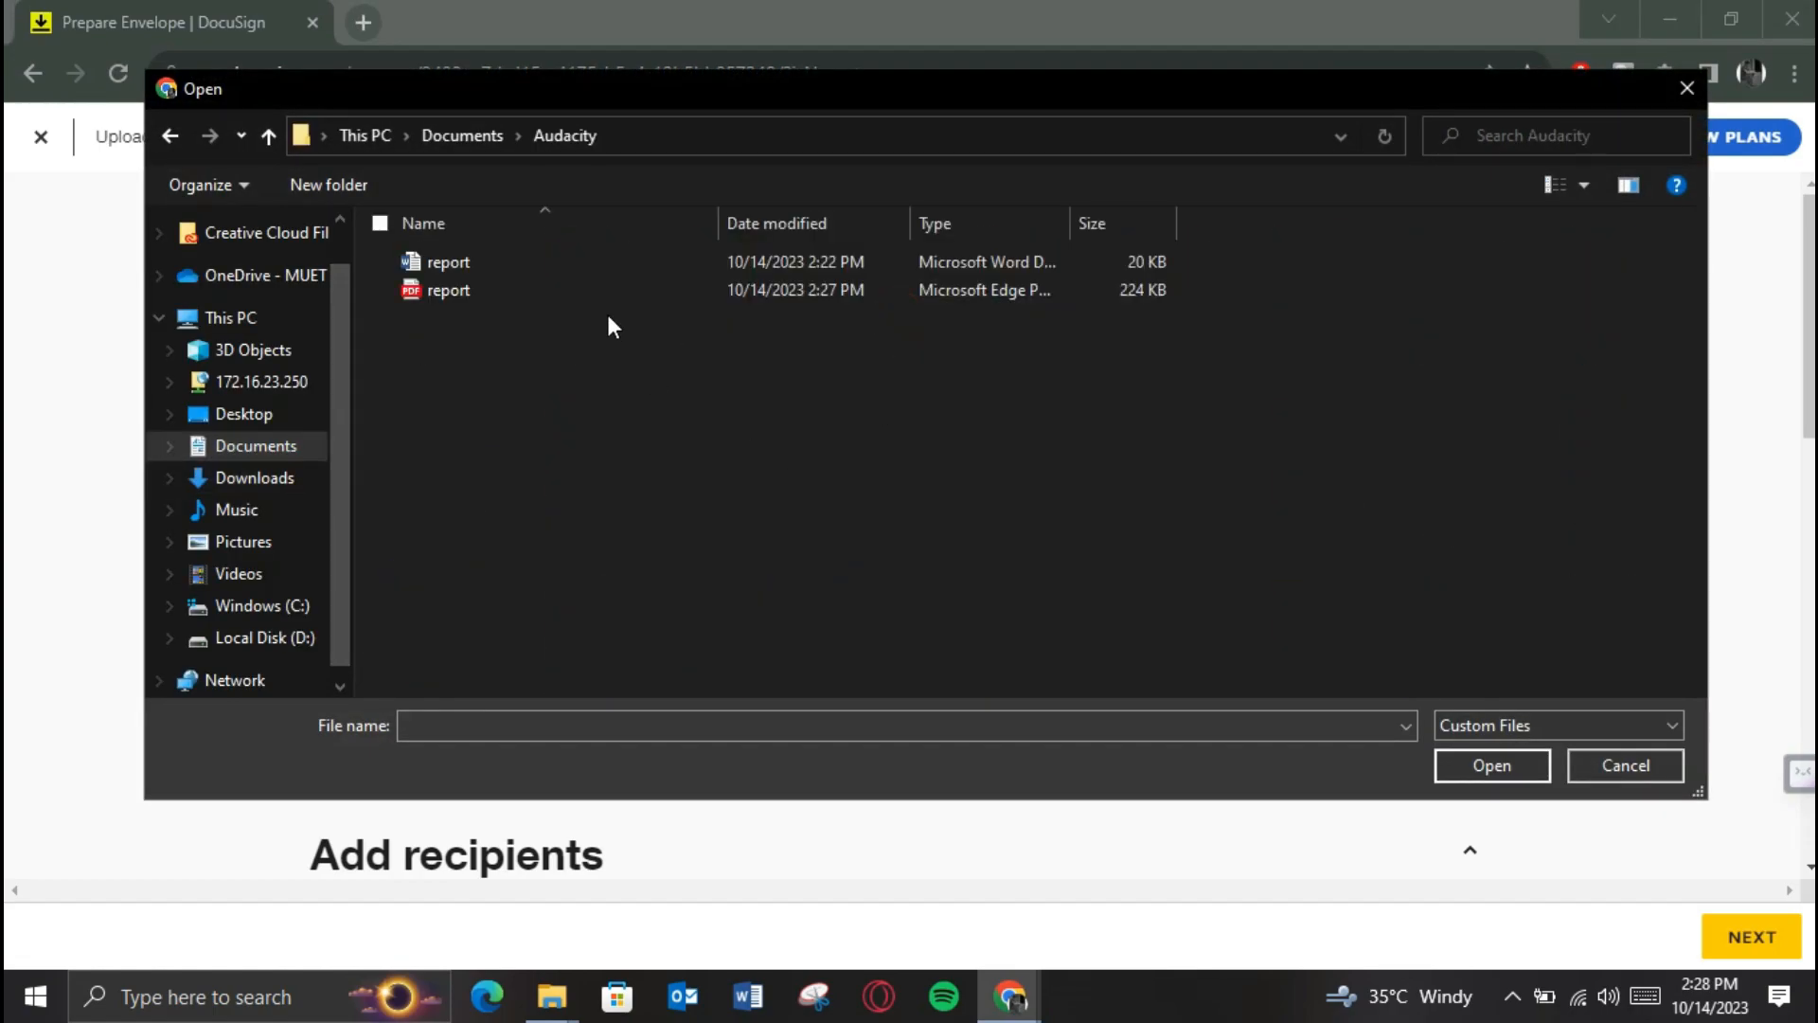
double_click(447, 290)
type("t")
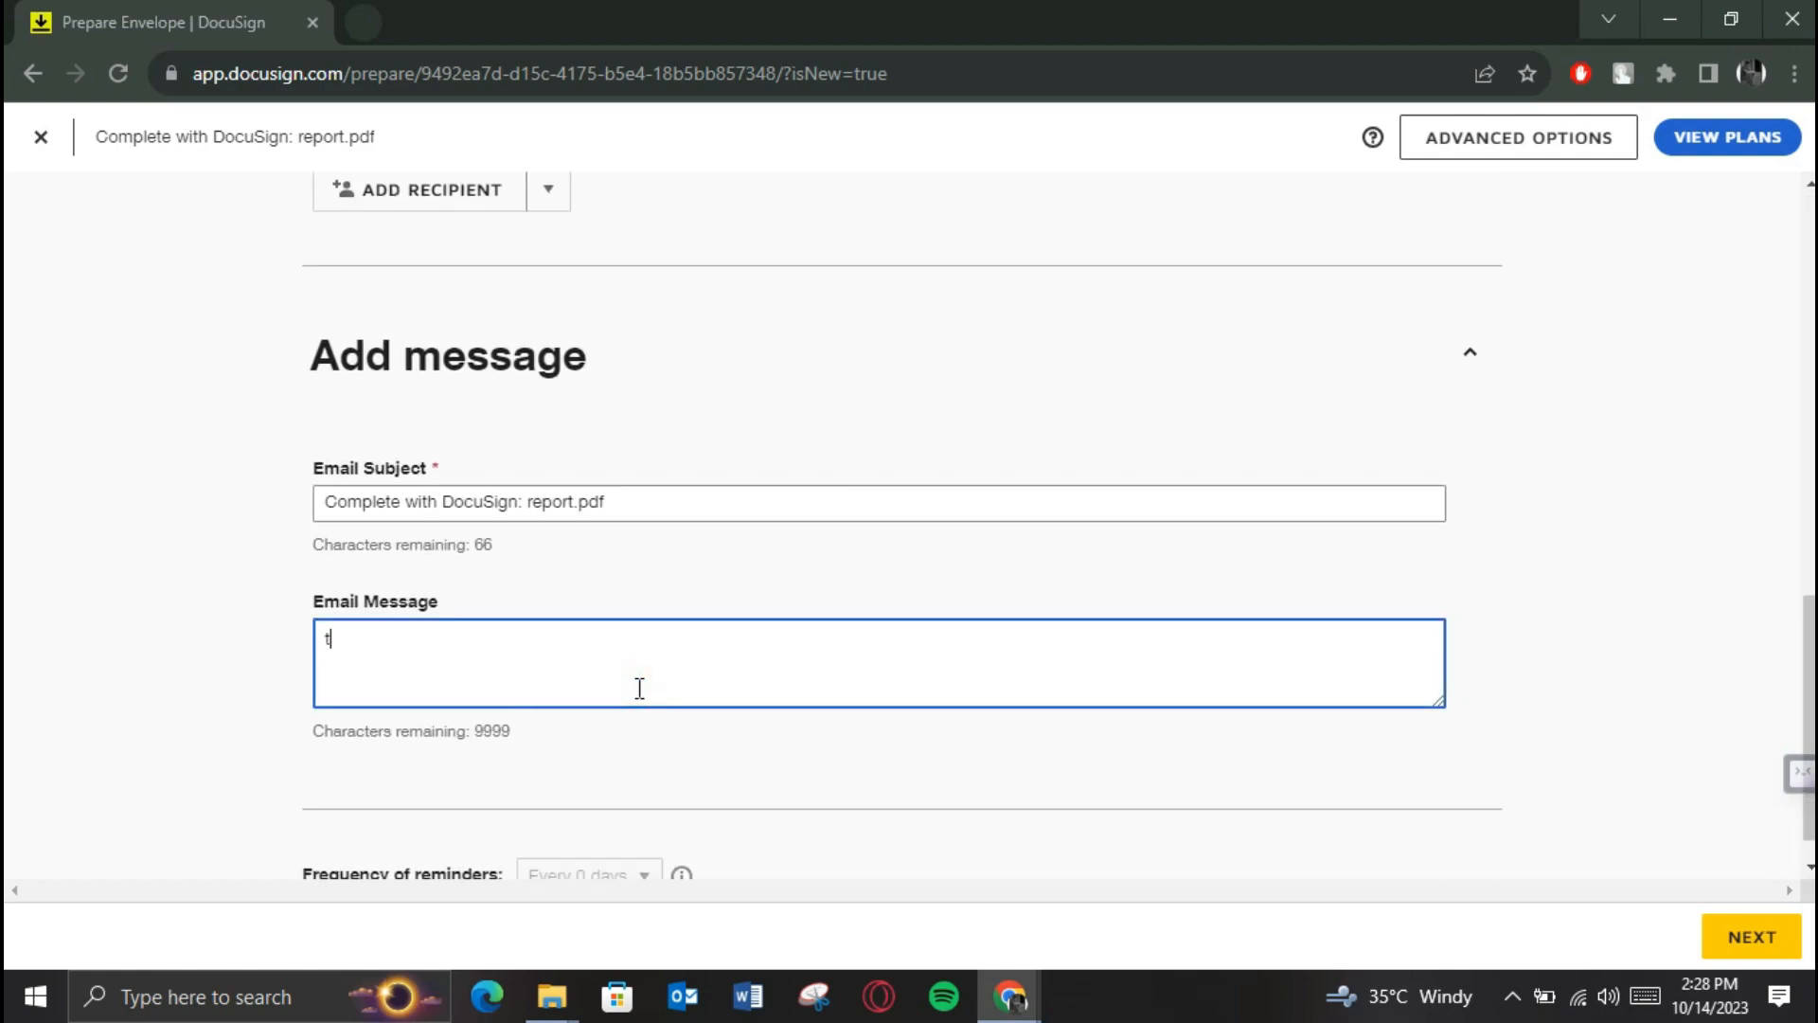
Finish the email message as 'thanks!' and continue to the Add Fields page.
type("hanks!")
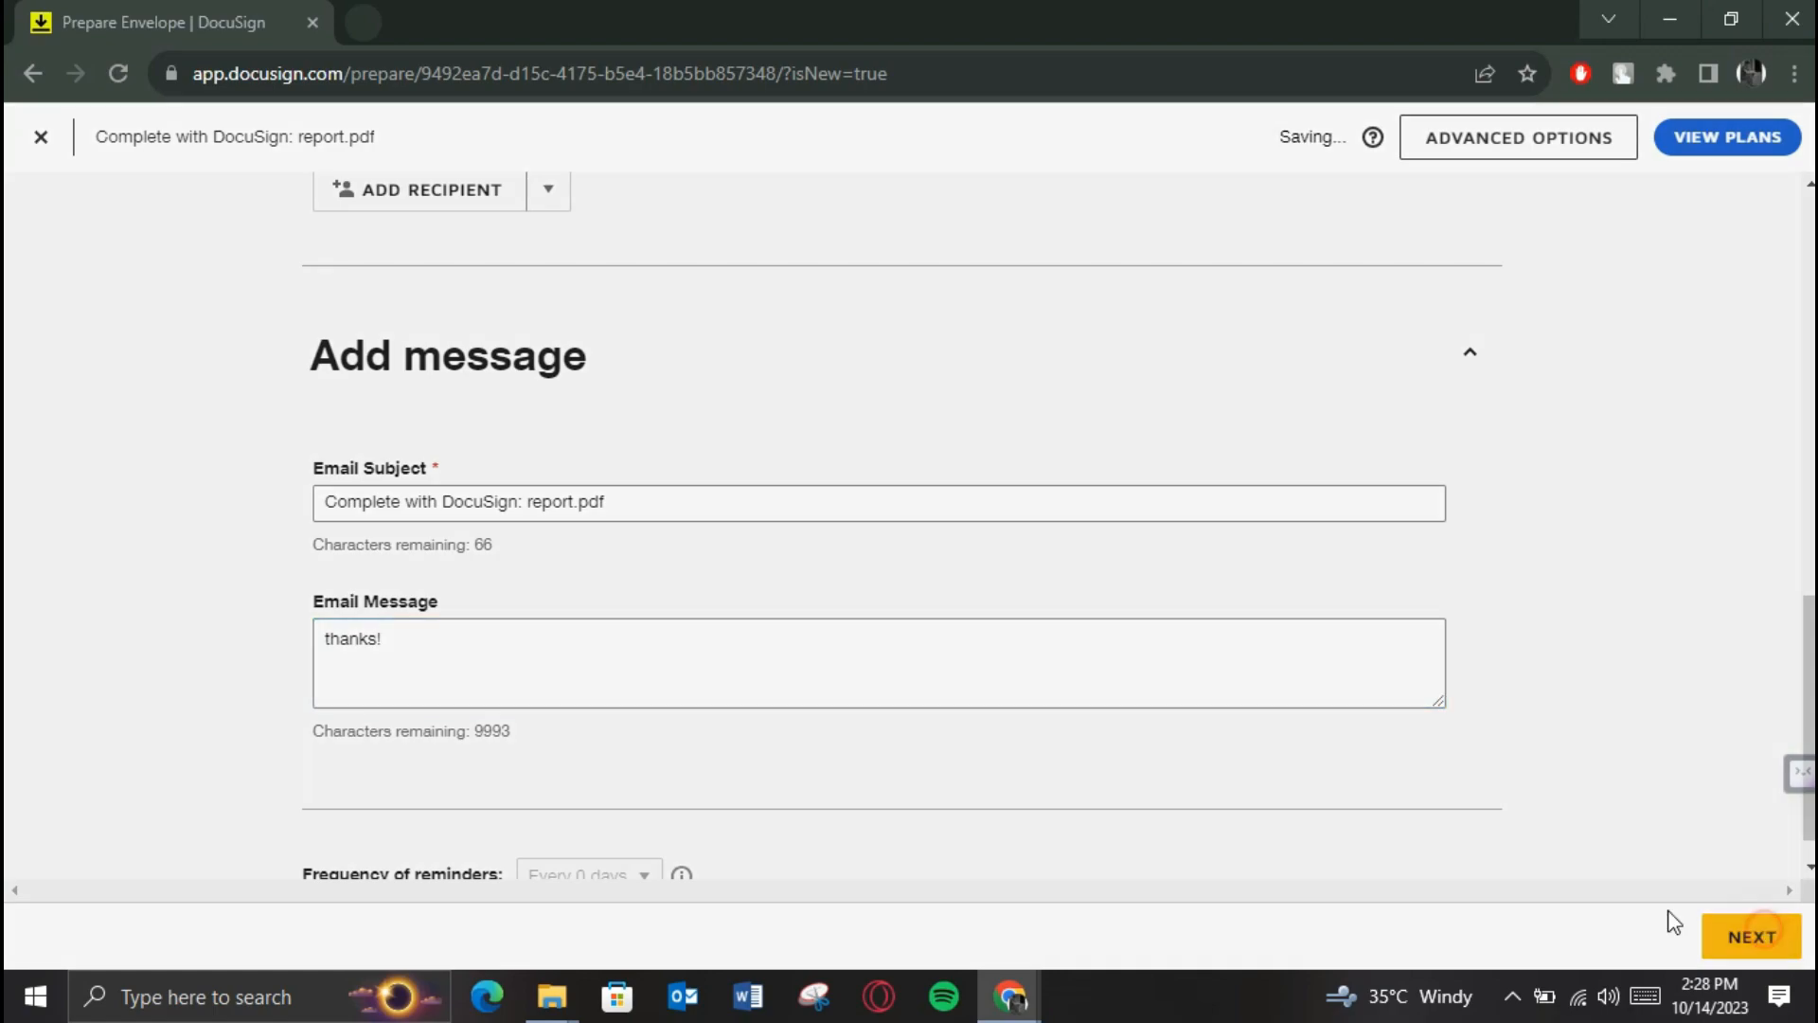
left_click(1750, 936)
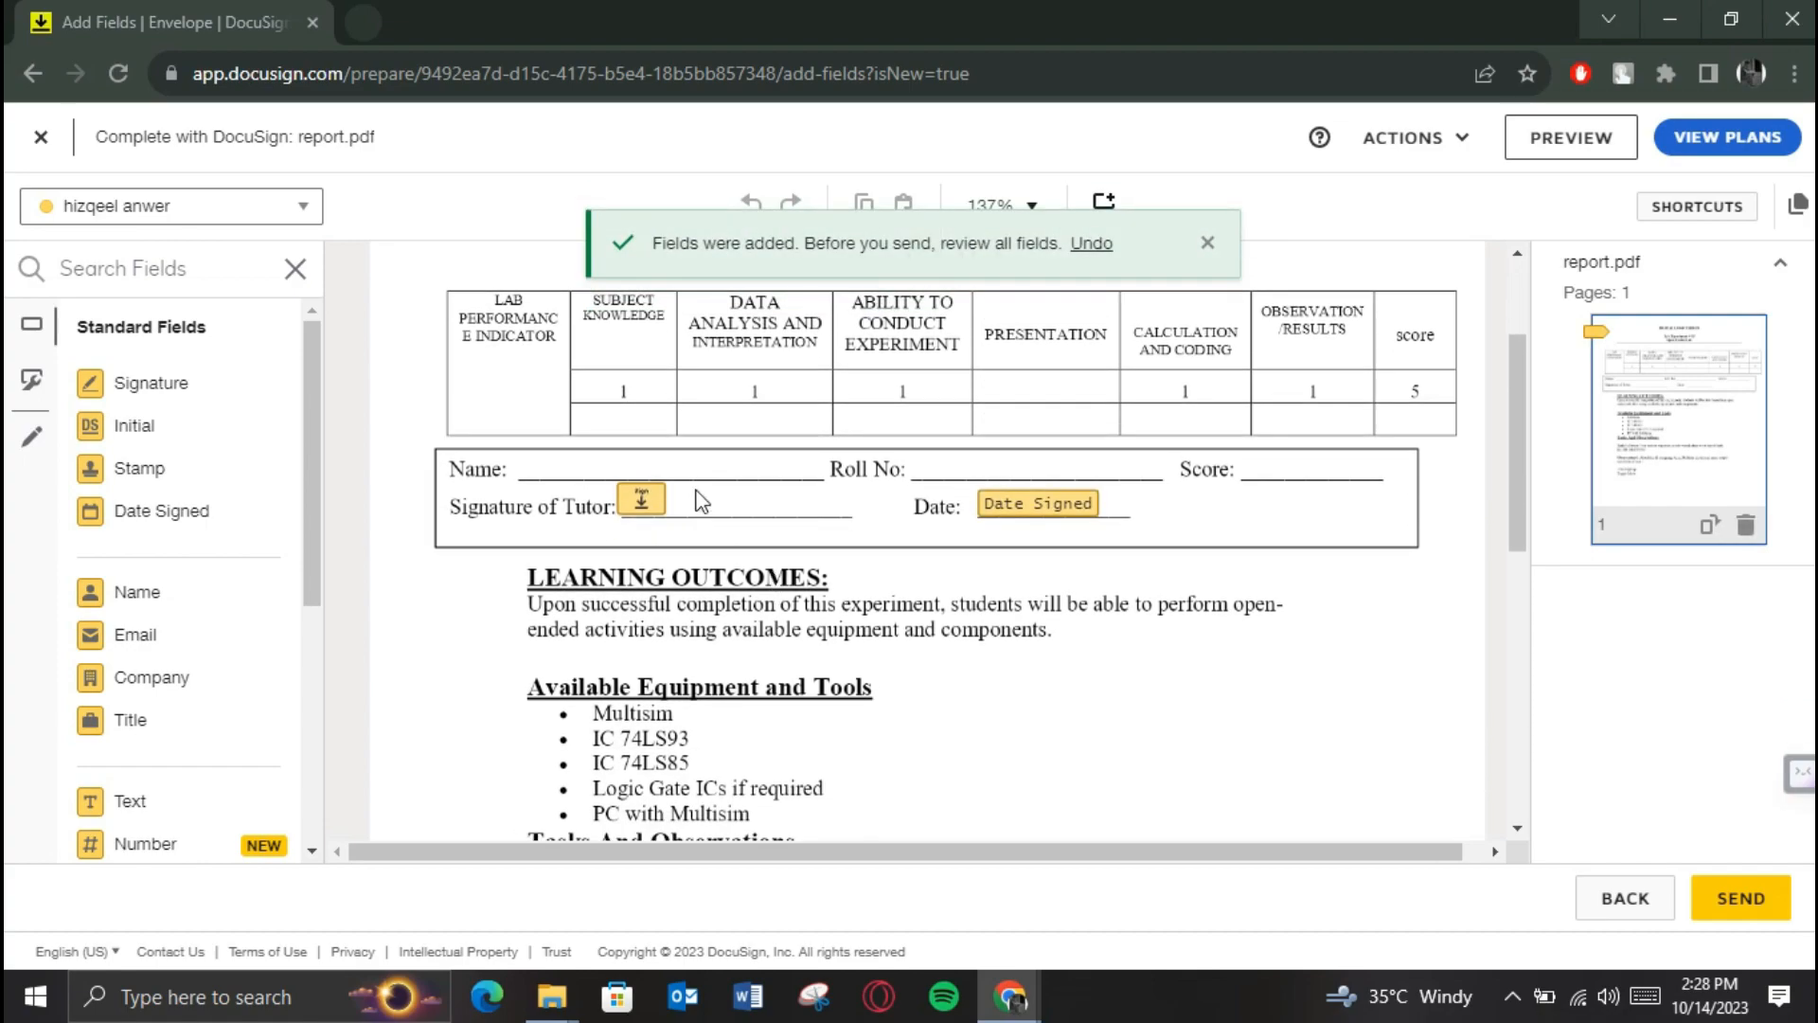
Add name, roll-number and score fields to the report and send the envelope.
scroll("down", 3)
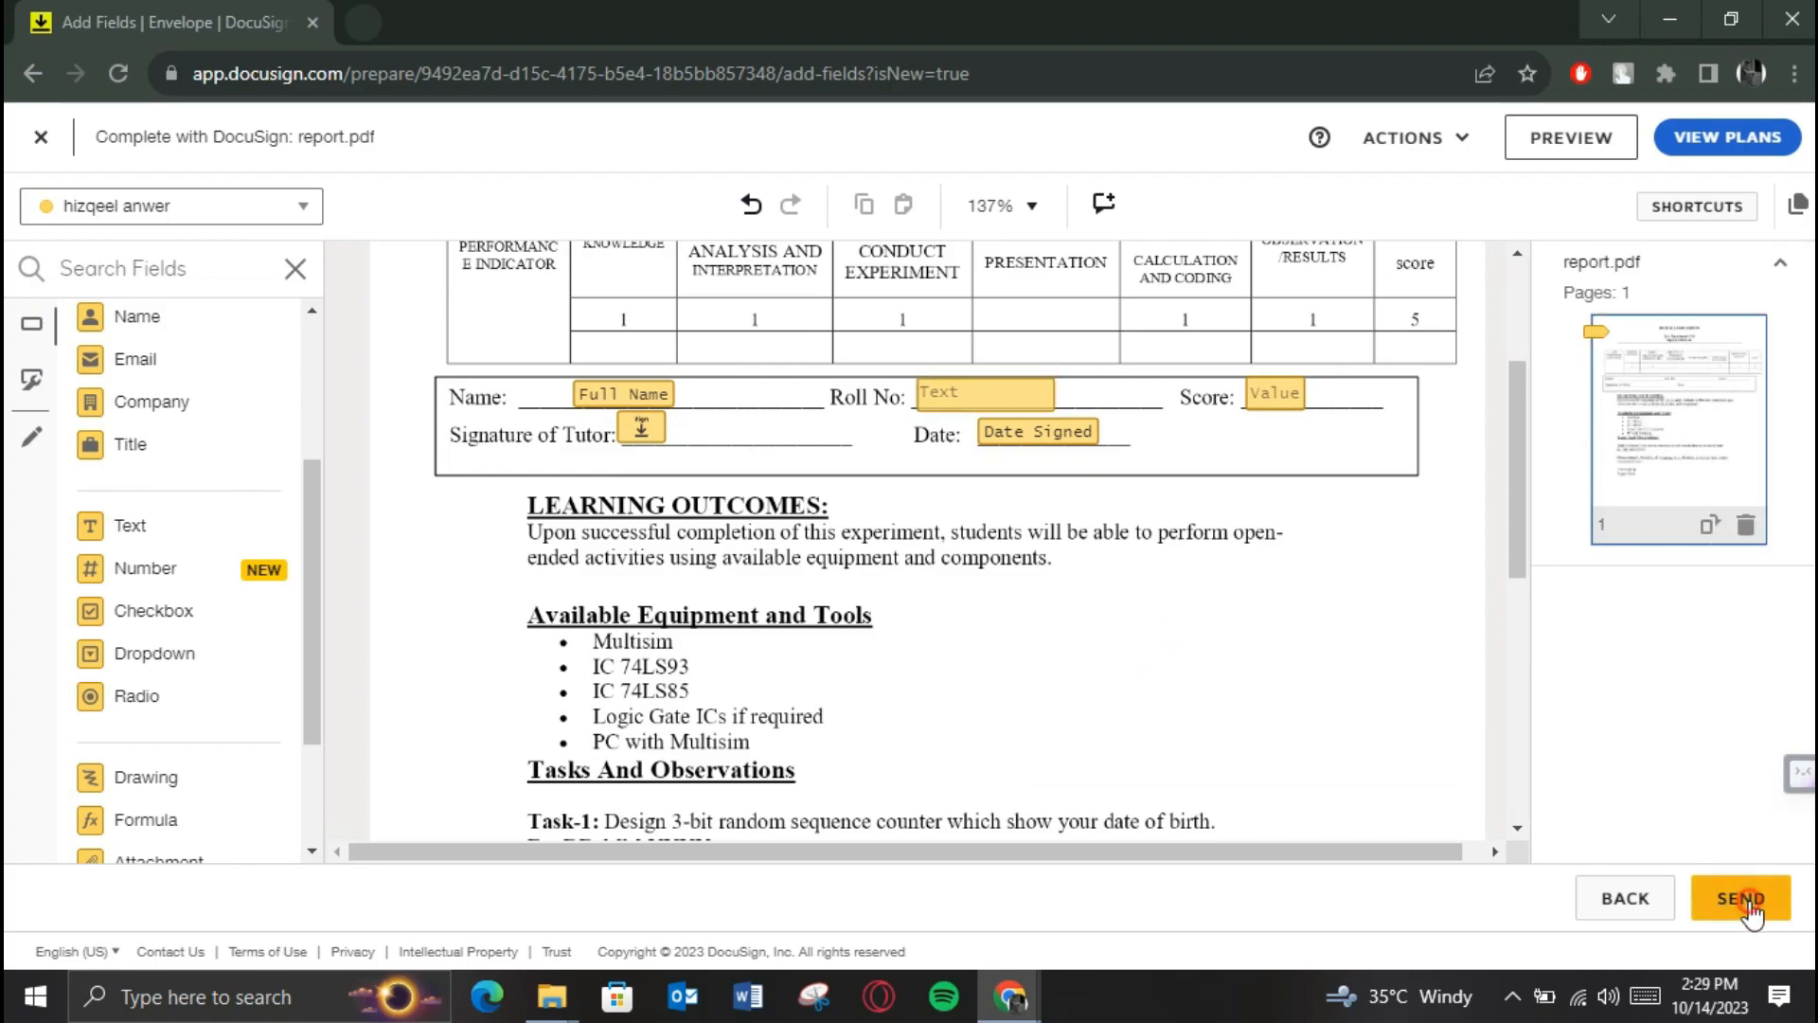
left_click(1738, 896)
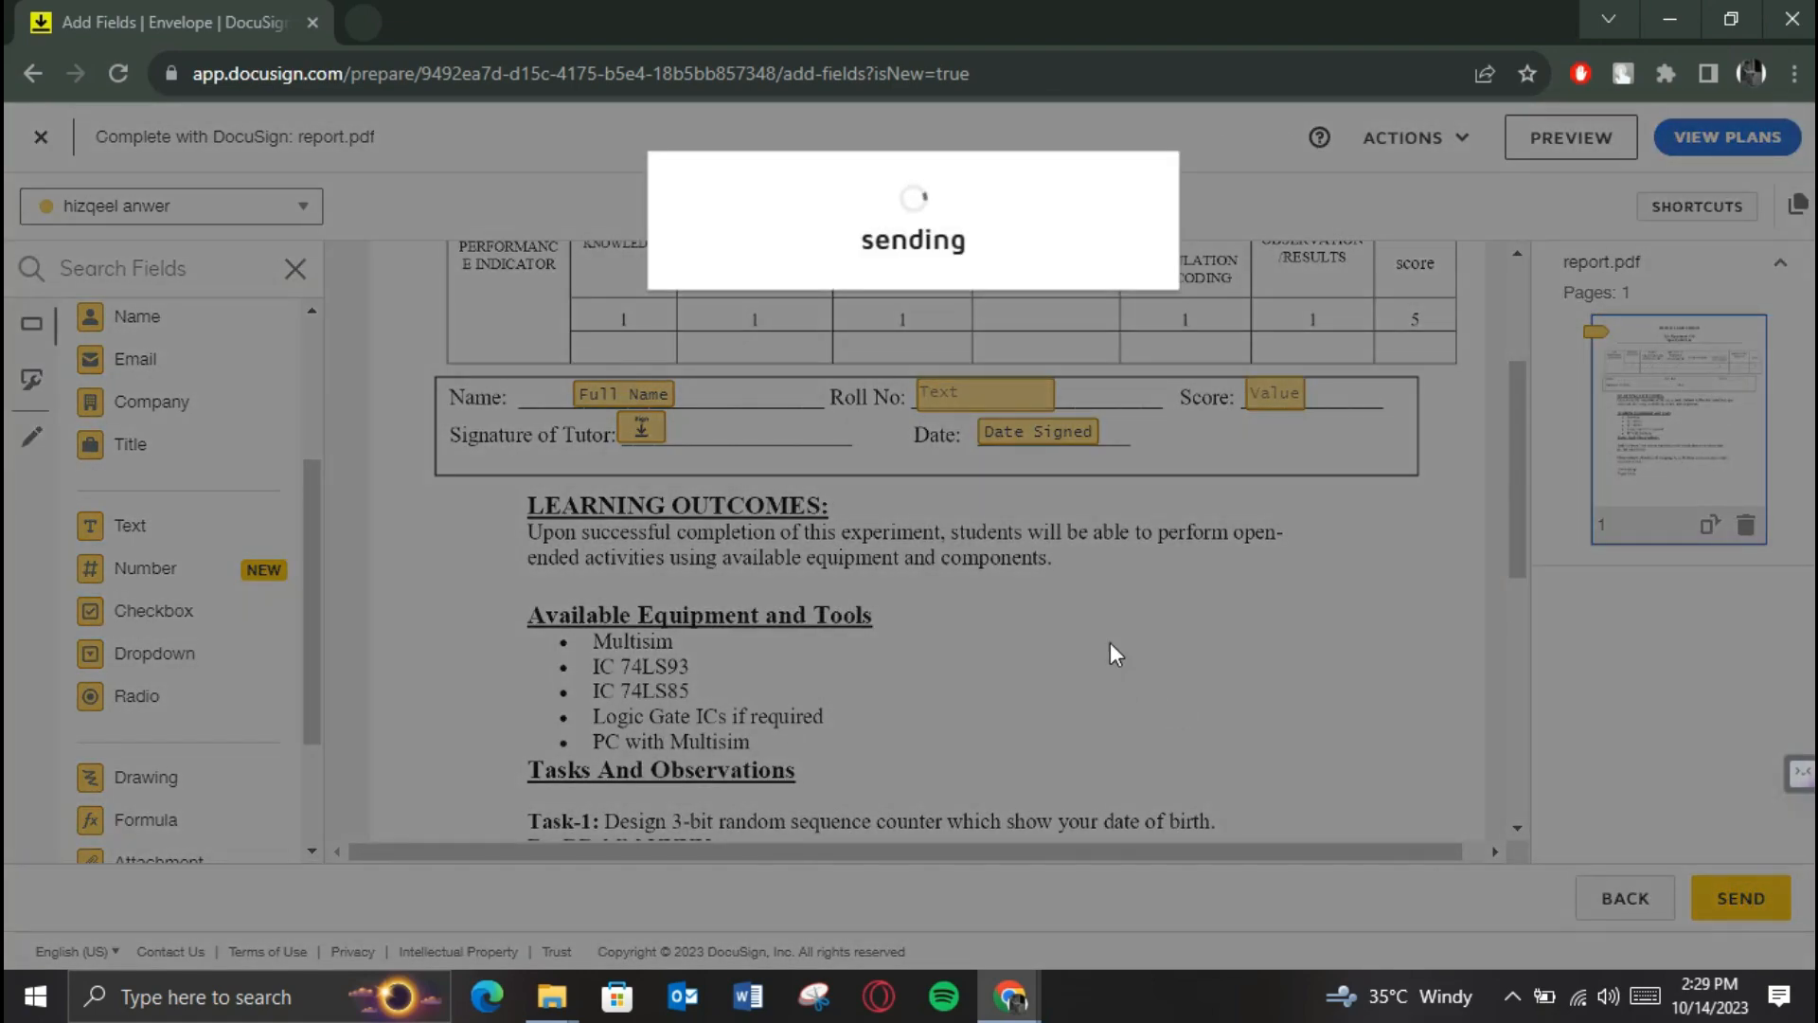
left_click(1739, 898)
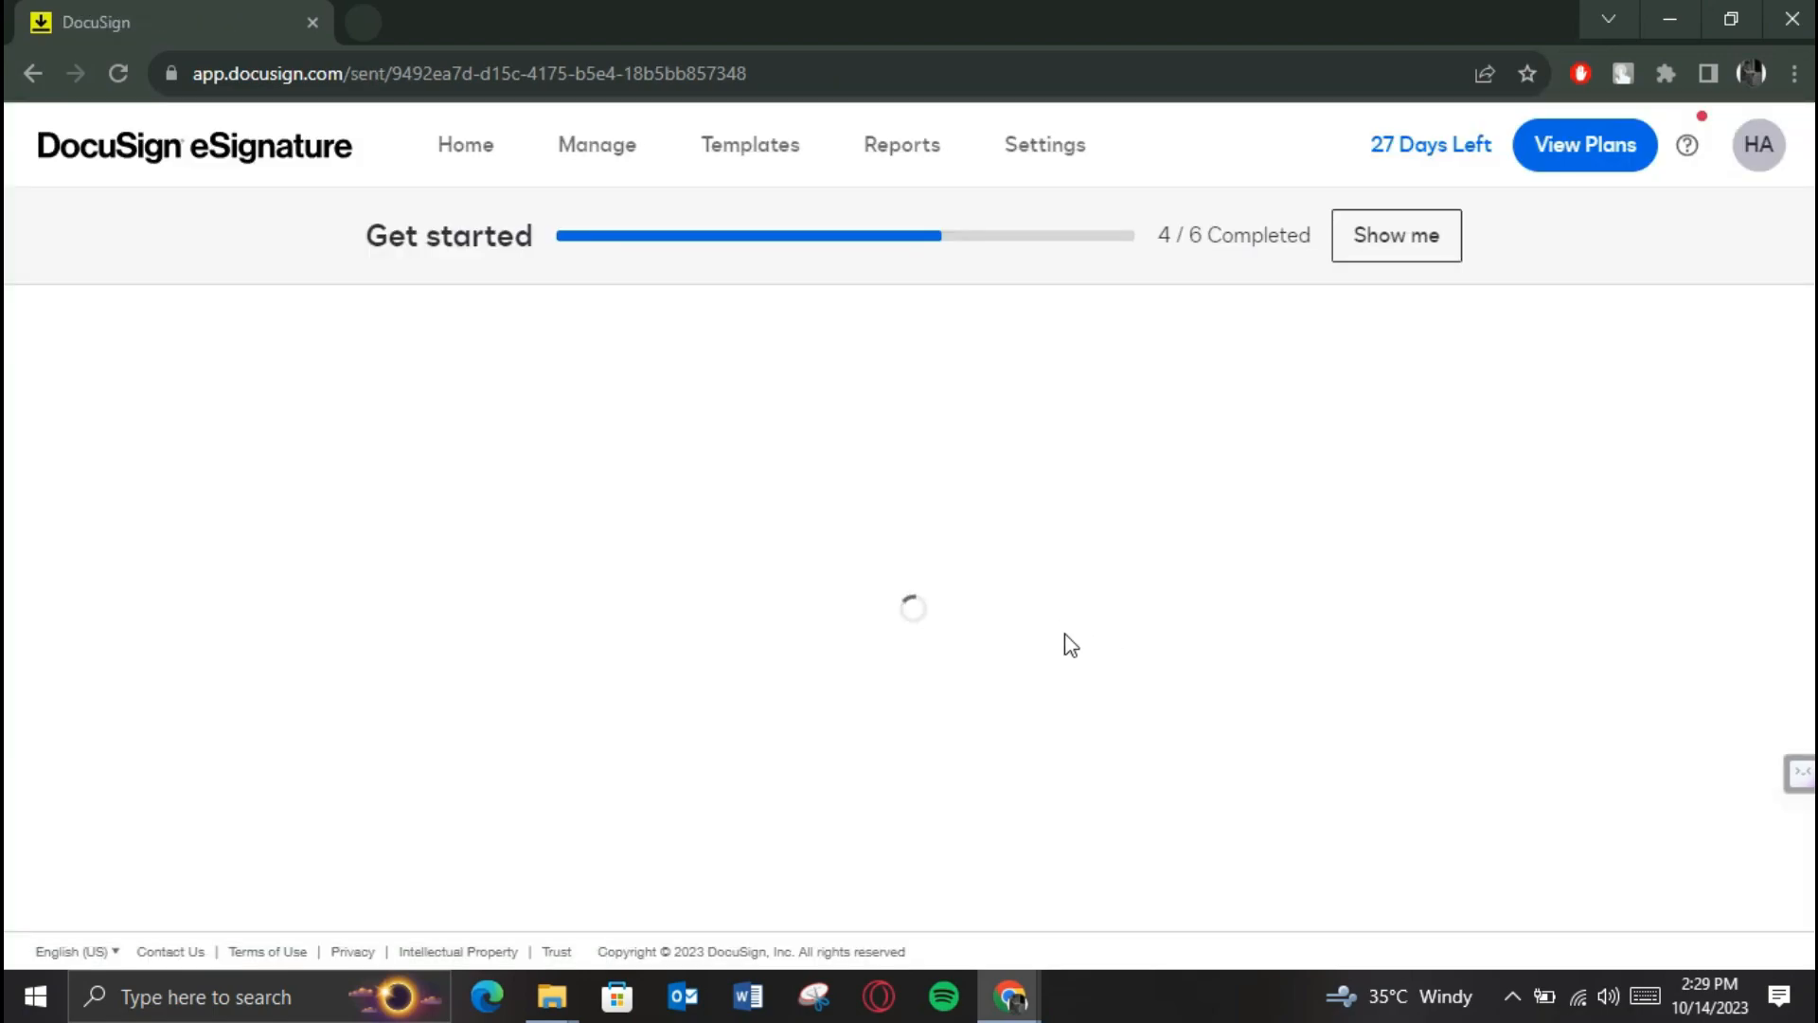